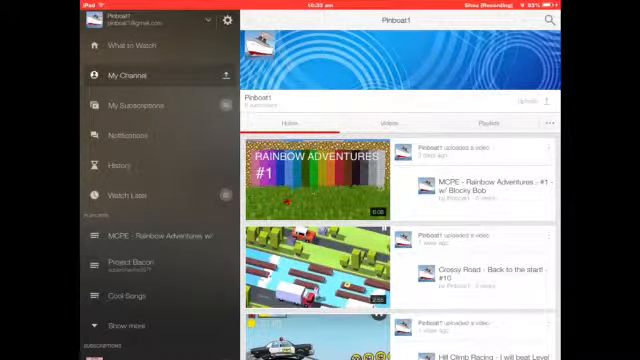
Step: Show the Pinboat1 channel's Videos list and scroll down through its uploads
left_click(388, 124)
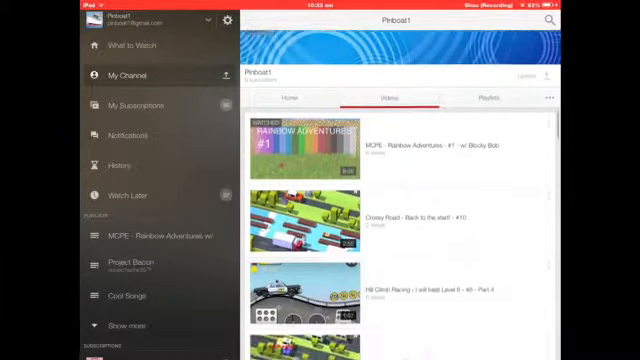
scroll("down", 3)
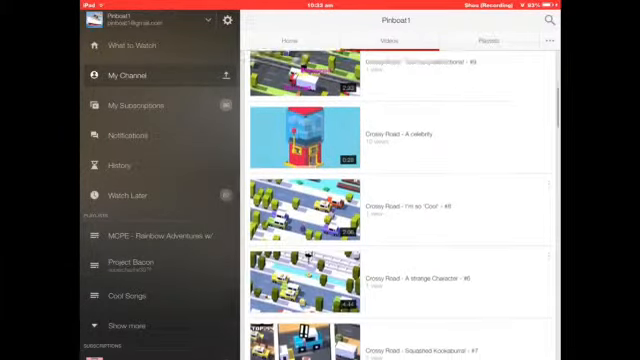
scroll("down", 3)
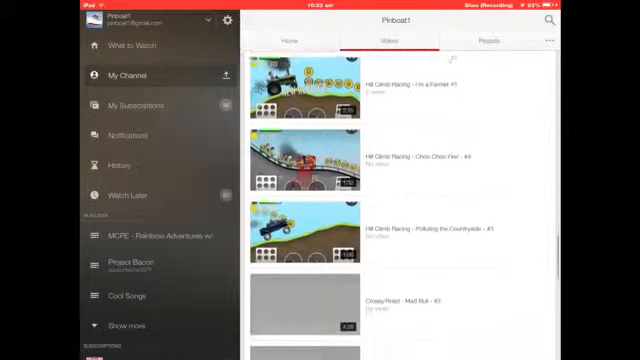
scroll("down", 3)
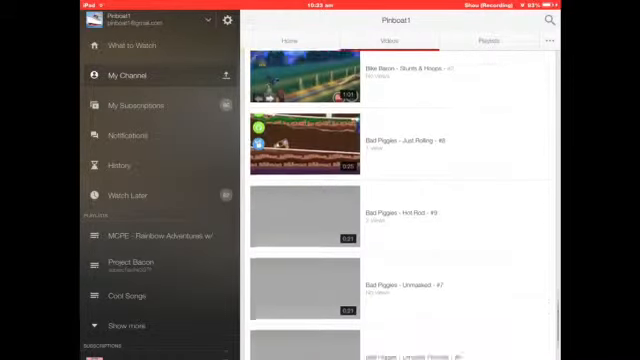
scroll("down", 3)
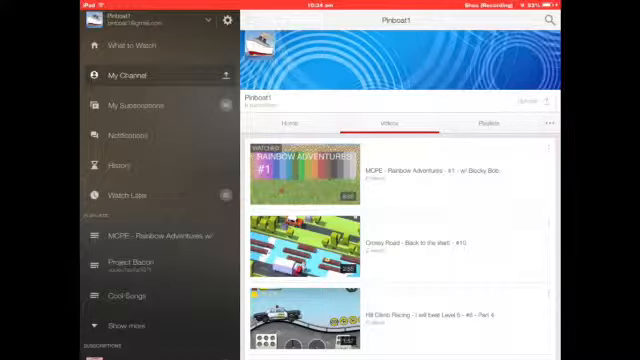
Step: Leave YouTube for Safari's Dyeing article and read down through its dyeing sections
key("home")
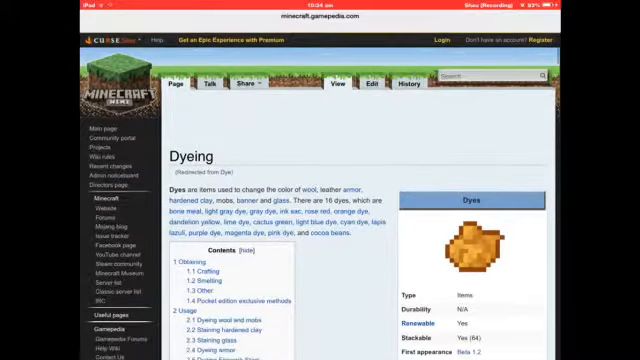
scroll("down", 3)
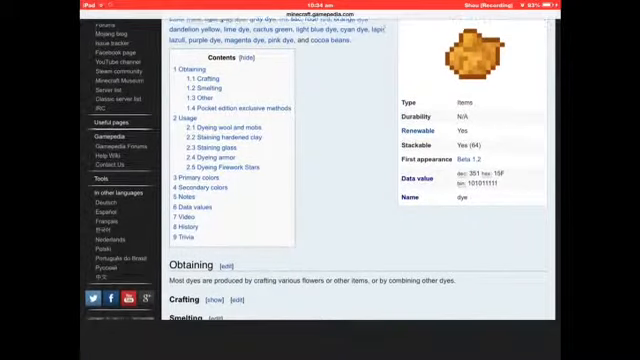
scroll("down", 3)
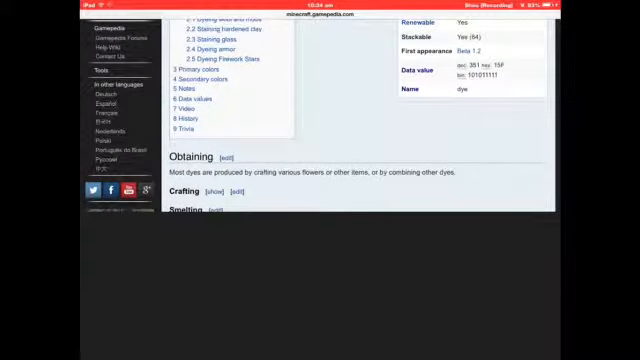
scroll("down", 3)
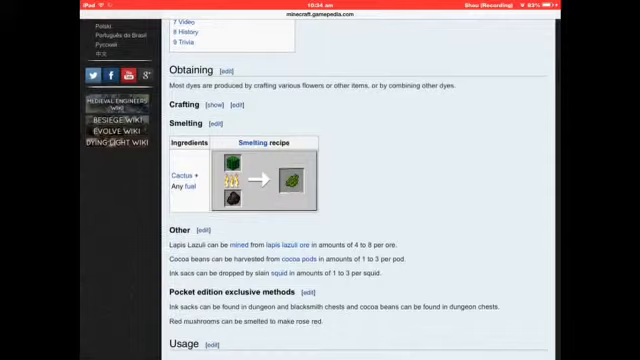
scroll("down", 3)
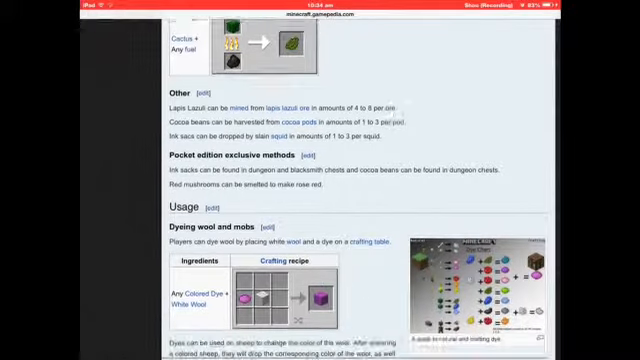
scroll("down", 3)
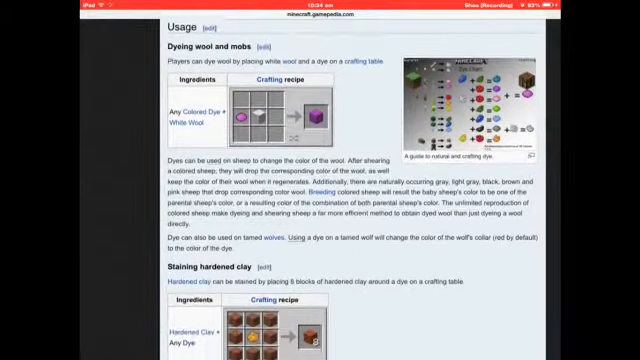
Step: Continue down to the Primary colors dye table, then scroll back toward the top
scroll("down", 3)
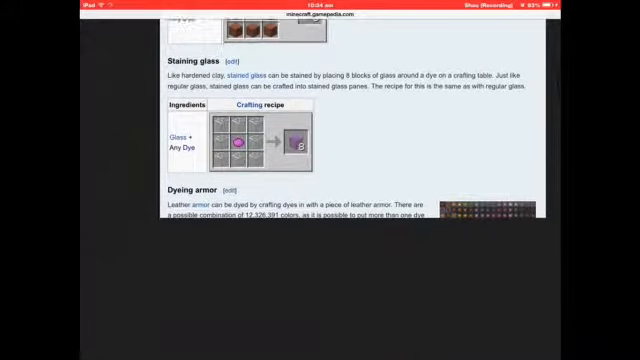
scroll("down", 3)
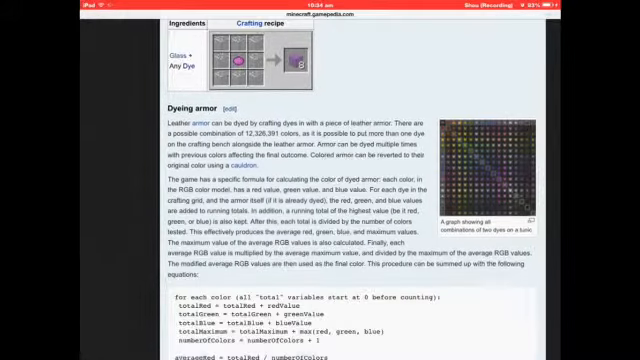
scroll("down", 3)
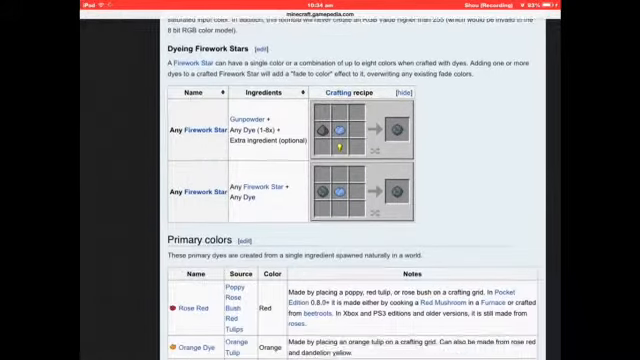
scroll("down", 3)
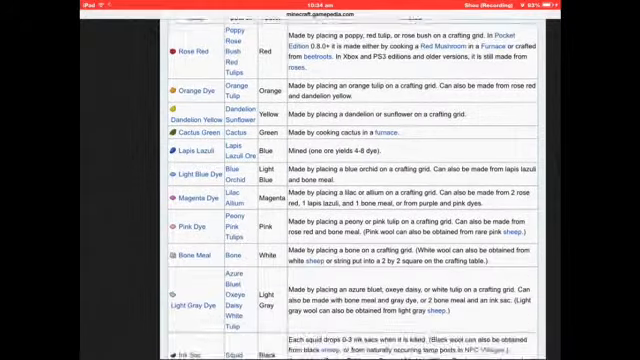
scroll("up", 3)
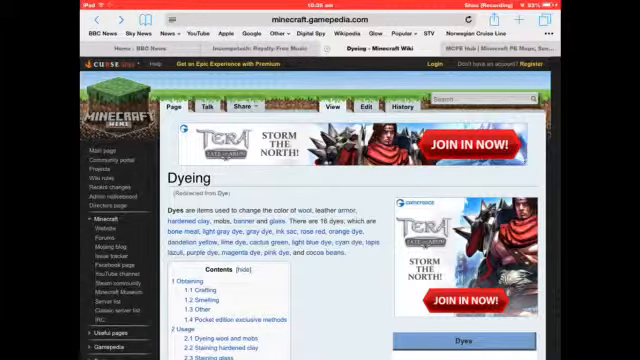
scroll("down", 3)
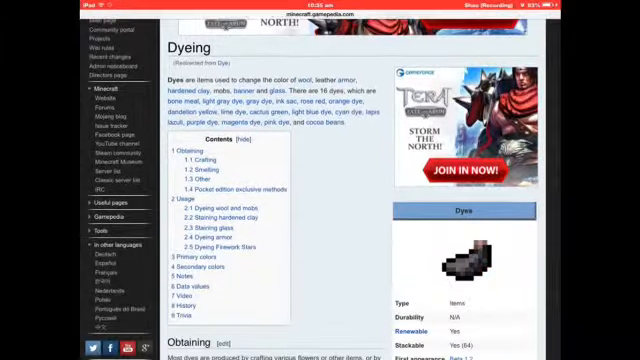
scroll("down", 3)
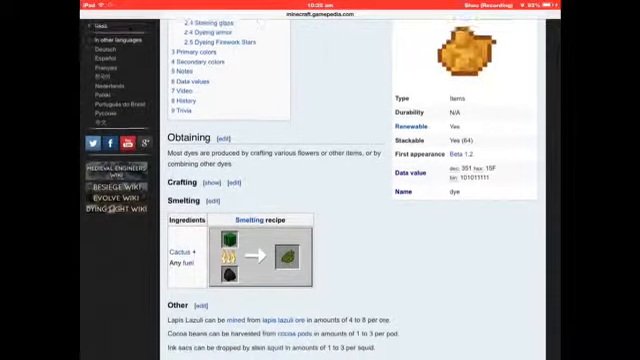
scroll("down", 3)
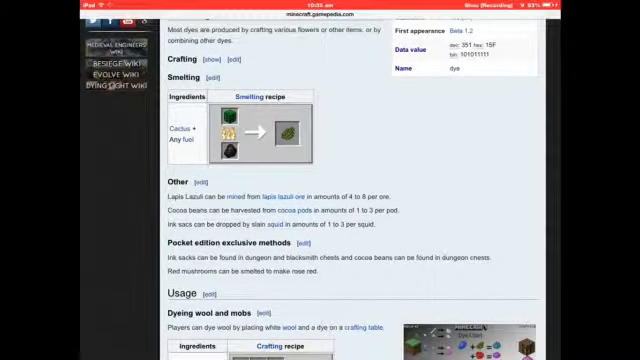
scroll("down", 3)
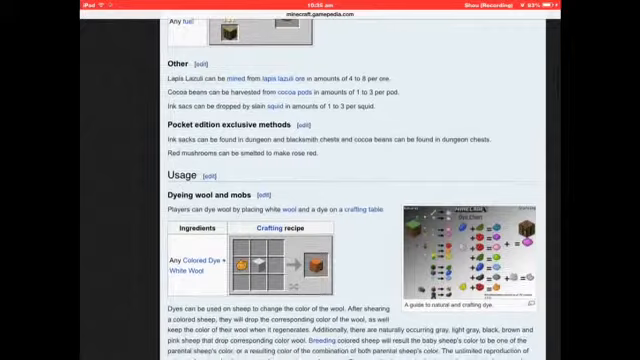
scroll("down", 3)
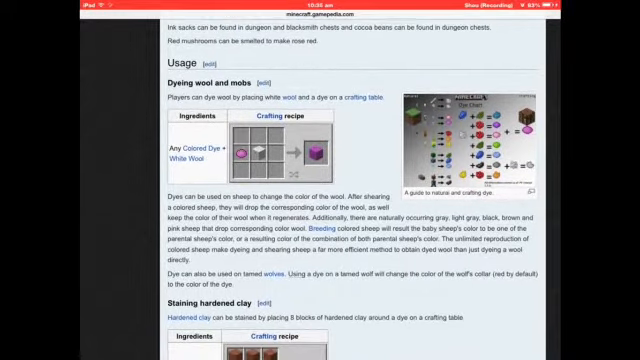
scroll("down", 3)
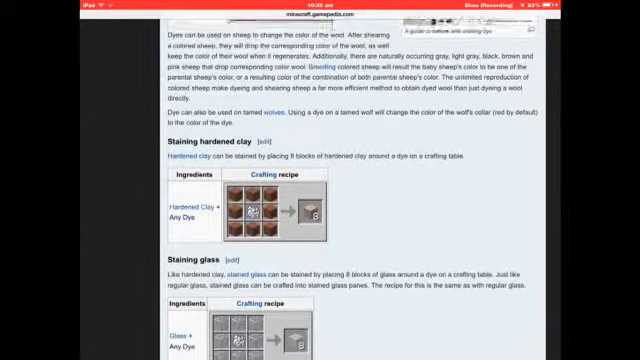